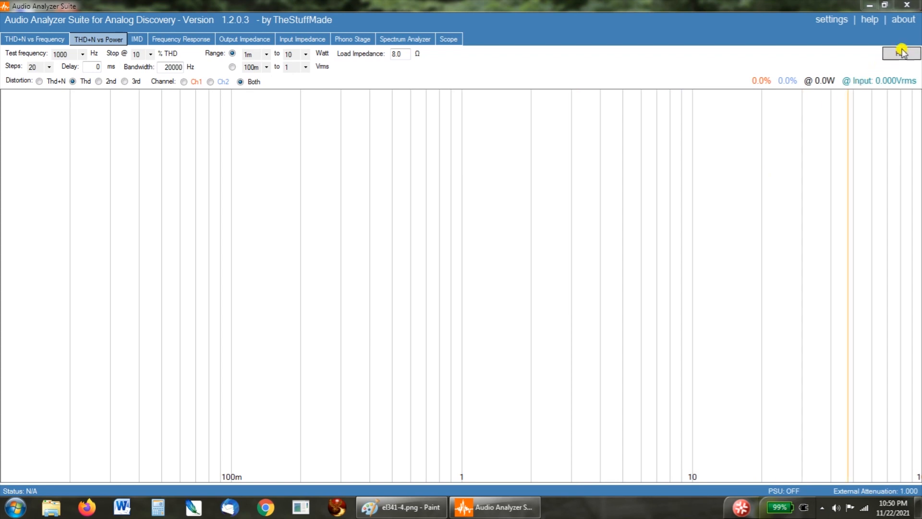
# Run the THD+N vs Power sweep with the EL34 tubes until distortion reaches about 10% near 2.6 W.
pyautogui.click(900, 52)
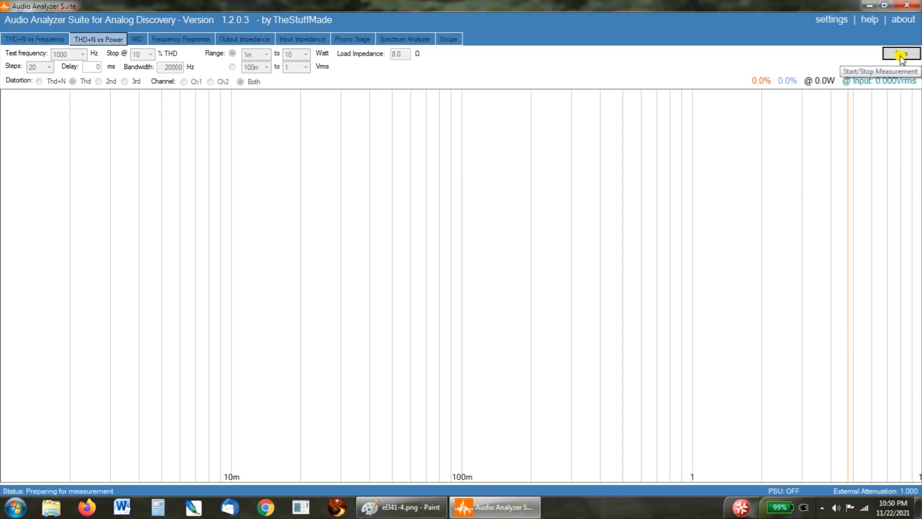
pyautogui.click(900, 53)
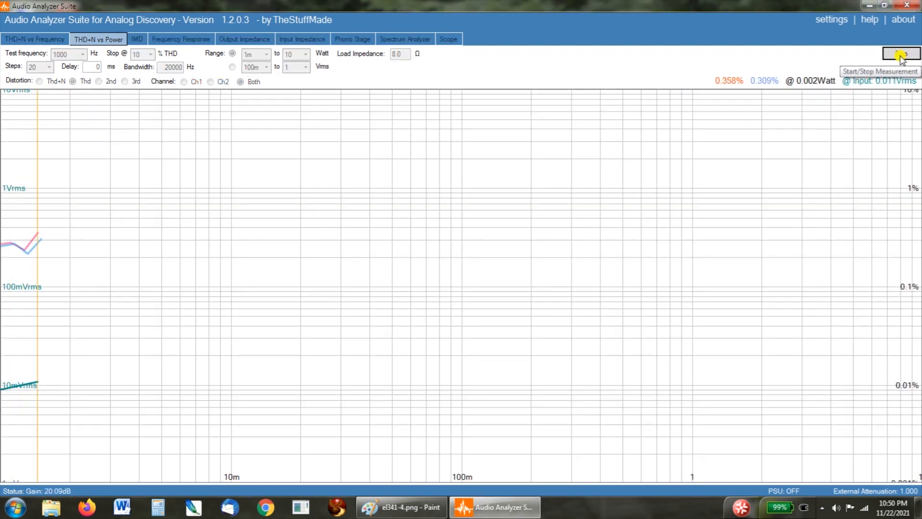
pyautogui.click(900, 53)
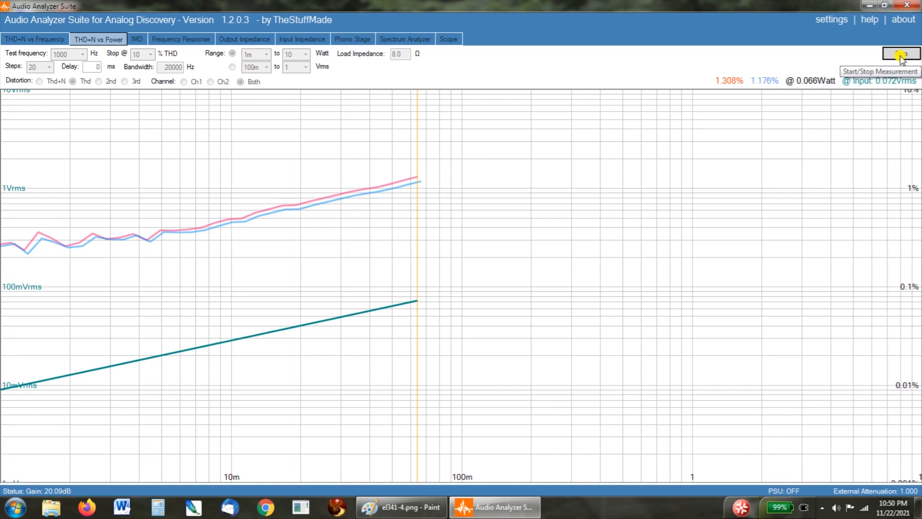
pyautogui.click(900, 54)
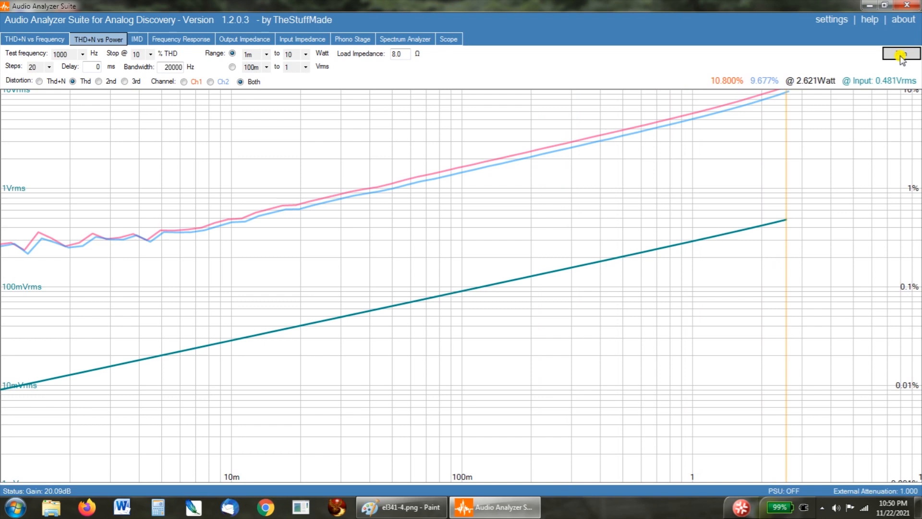
pyautogui.click(901, 54)
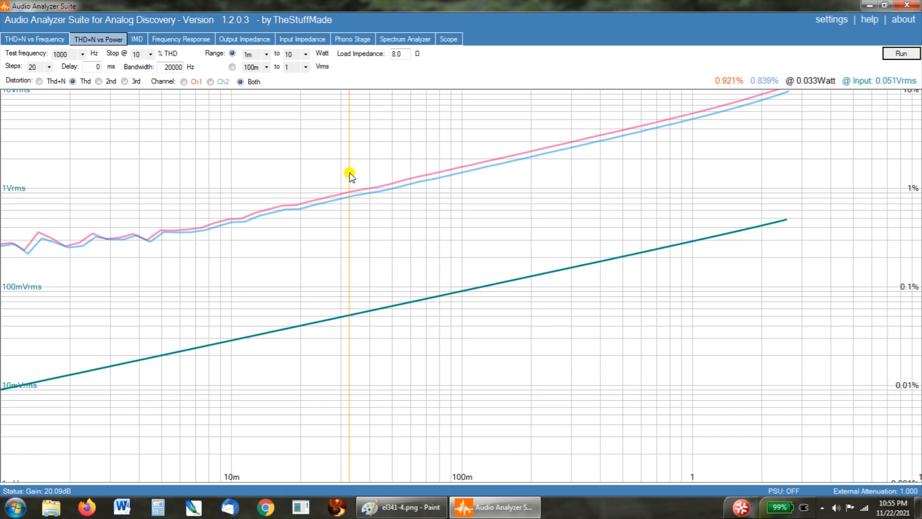
pyautogui.click(900, 53)
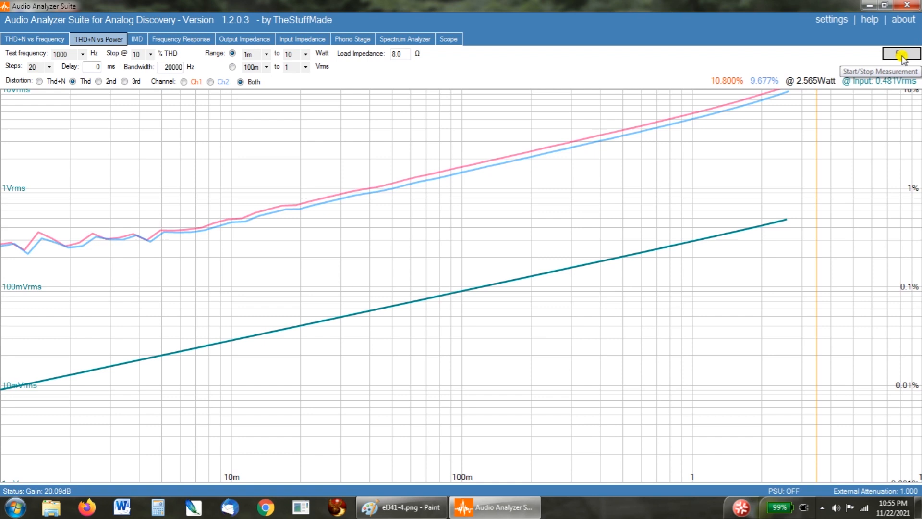
# Run the sweep again with the 6V6 tubes, tracing lower-distortion curves up to about 5.3 W.
pyautogui.click(900, 54)
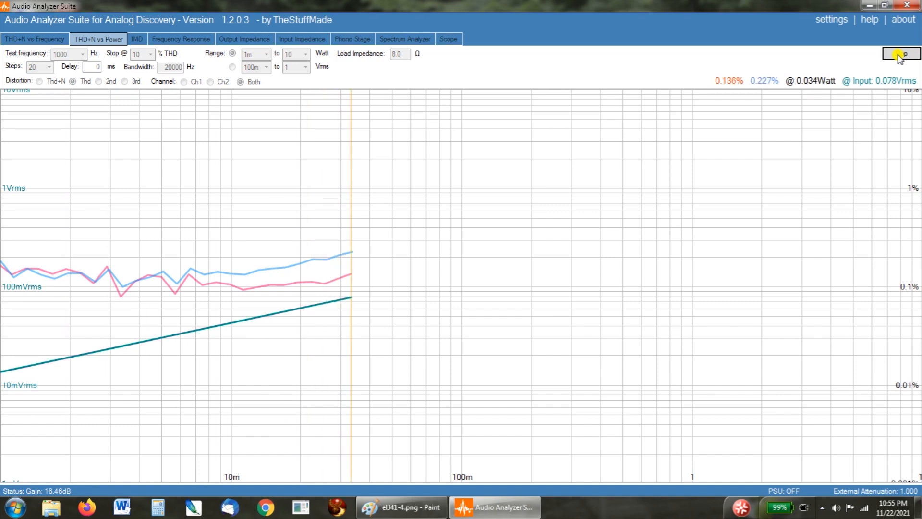
pyautogui.click(900, 53)
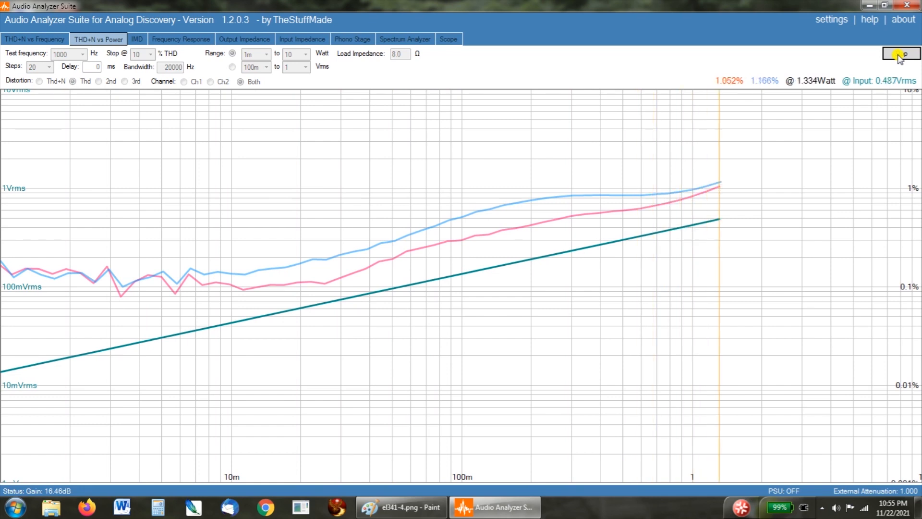
pyautogui.click(899, 54)
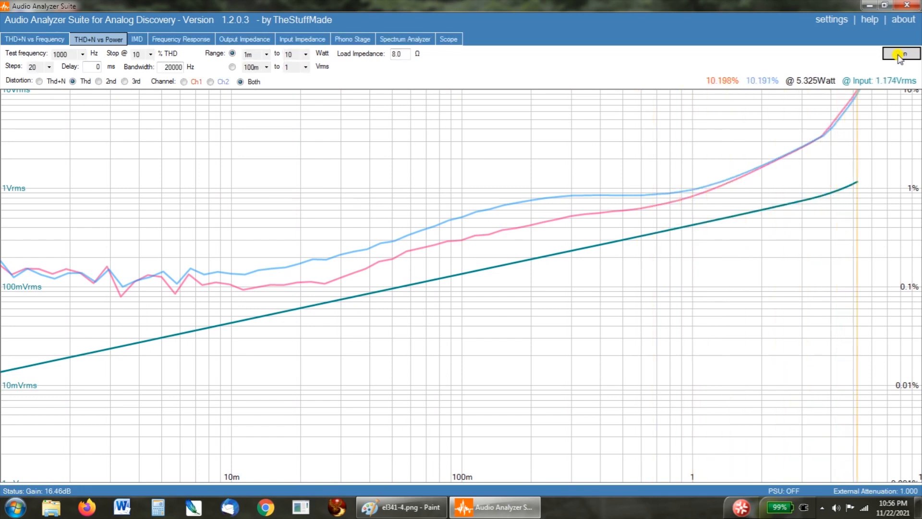